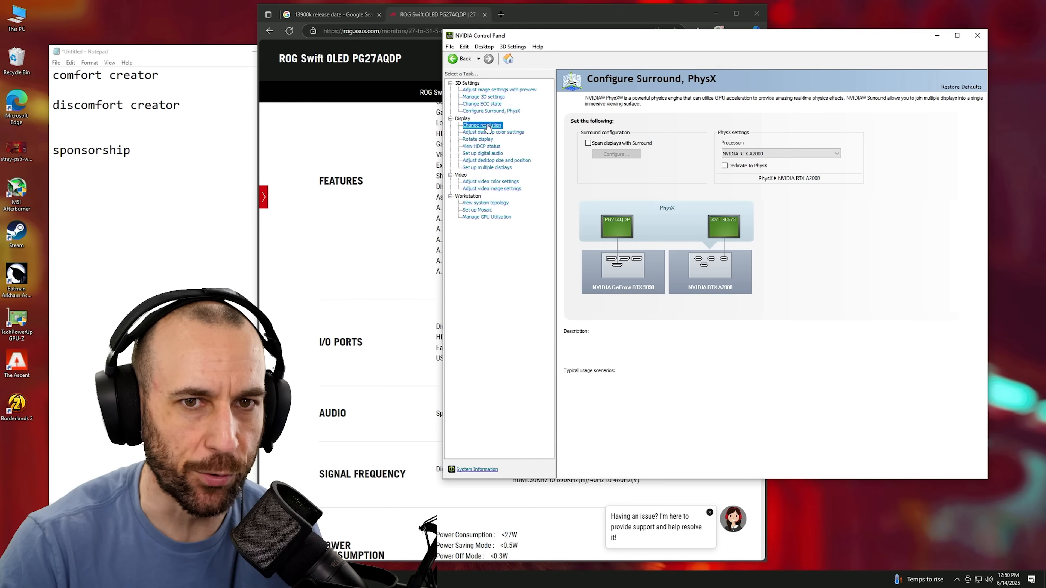
Show Change resolution, then the multiple-displays setup listing PG27AQDP and AVT GC573 enabled.
left_click(482, 124)
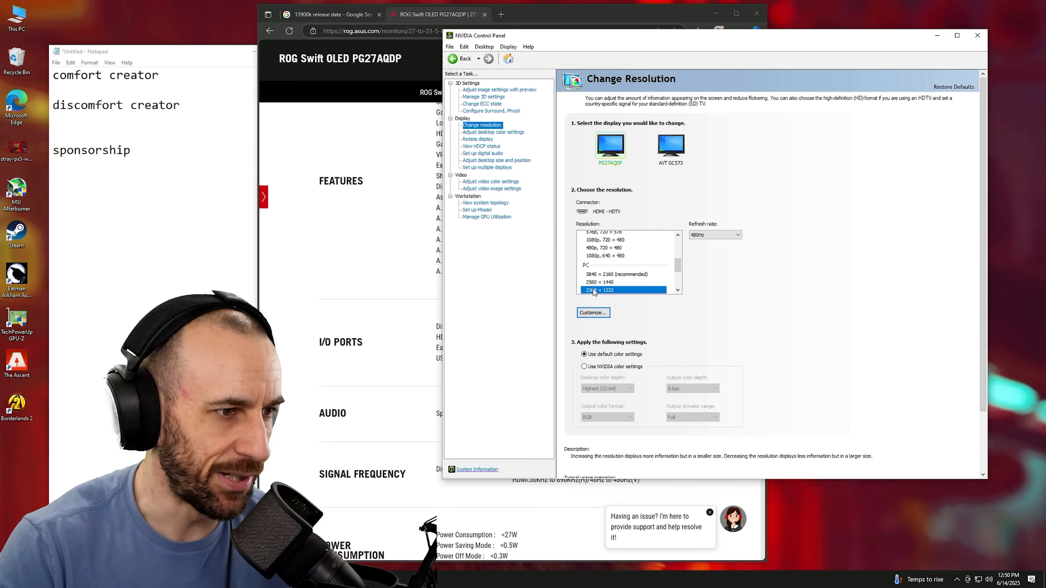
scroll("down", 3)
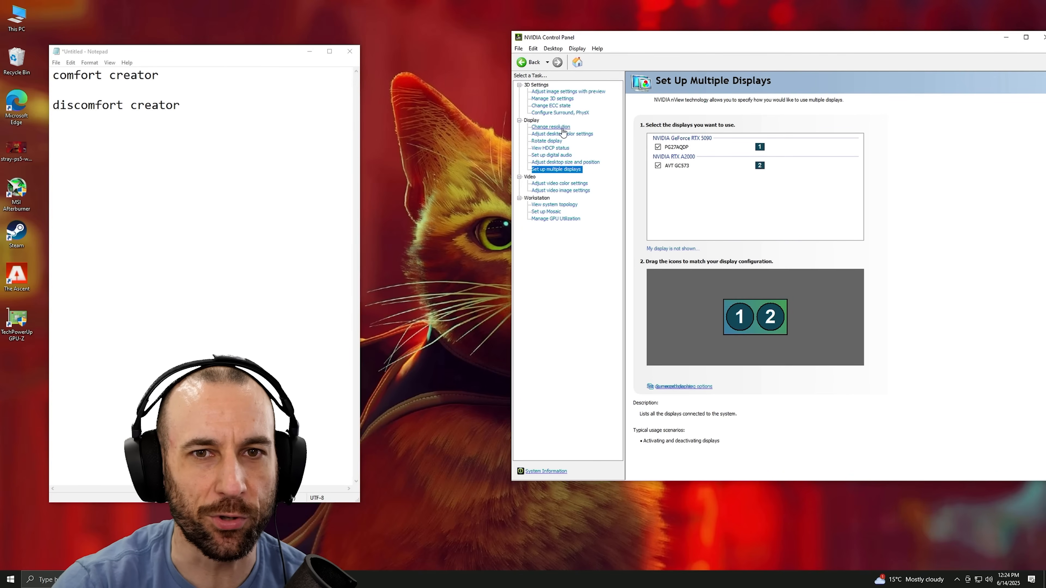
Check the PG27AQDP's HDMI connector at 480Hz, then view the AVT GC573 display's resolution settings.
left_click(551, 127)
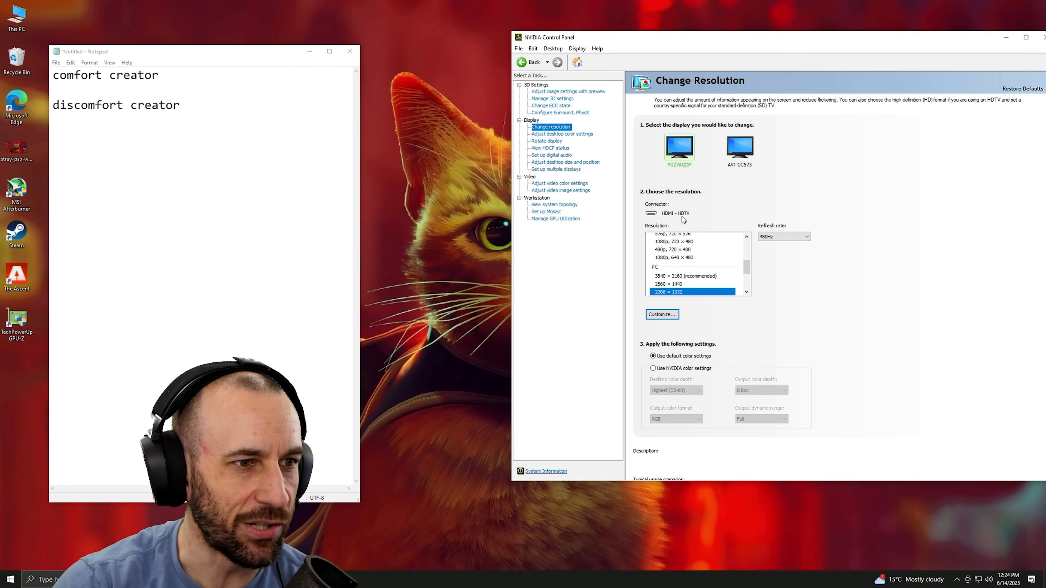
left_click(739, 147)
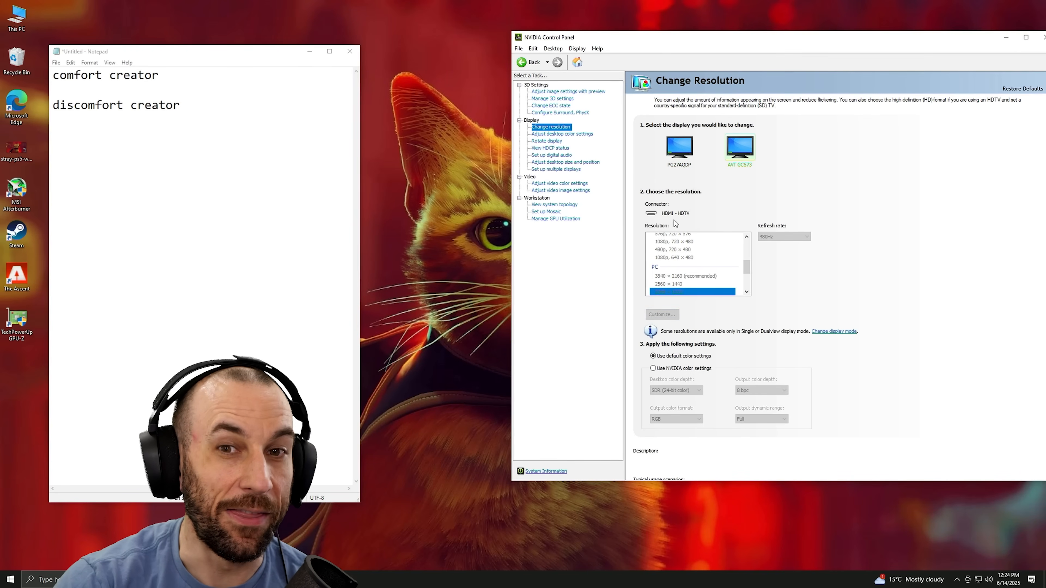
left_click(678, 149)
type("sponsorship")
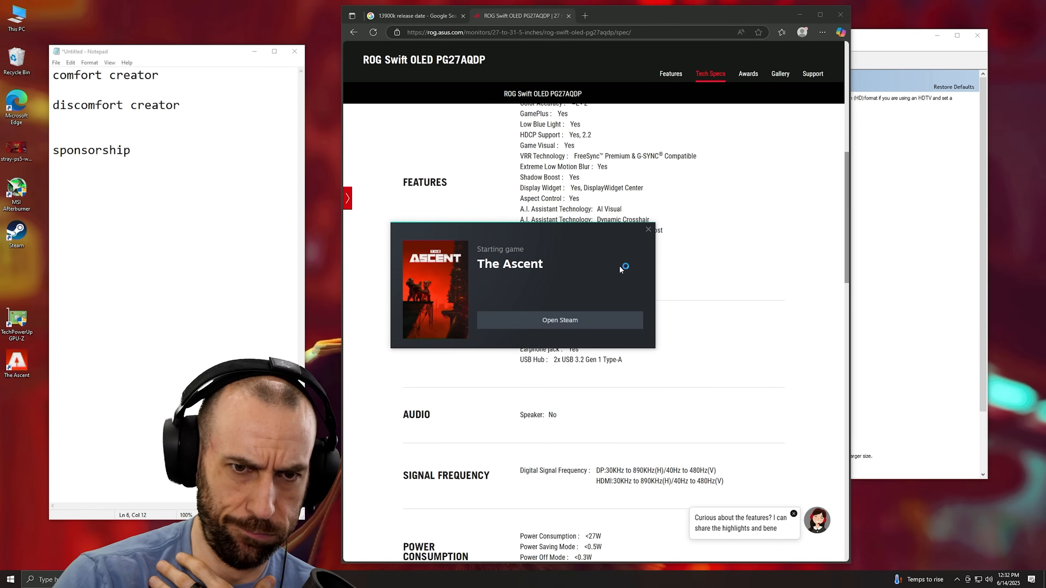
Launch The Ascent from Steam and let it load to its main menu.
left_click(559, 320)
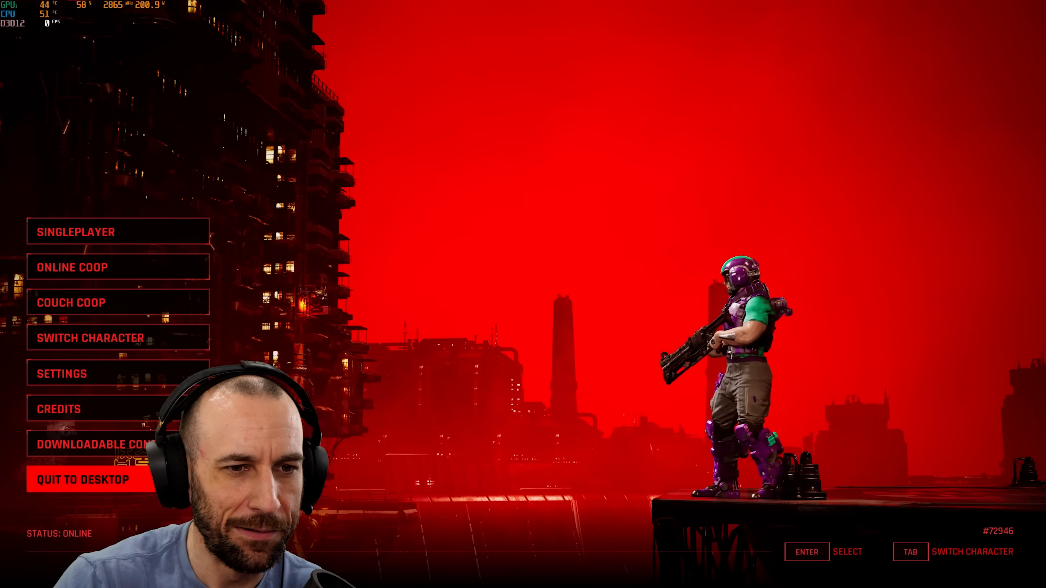
mouse_move(441, 357)
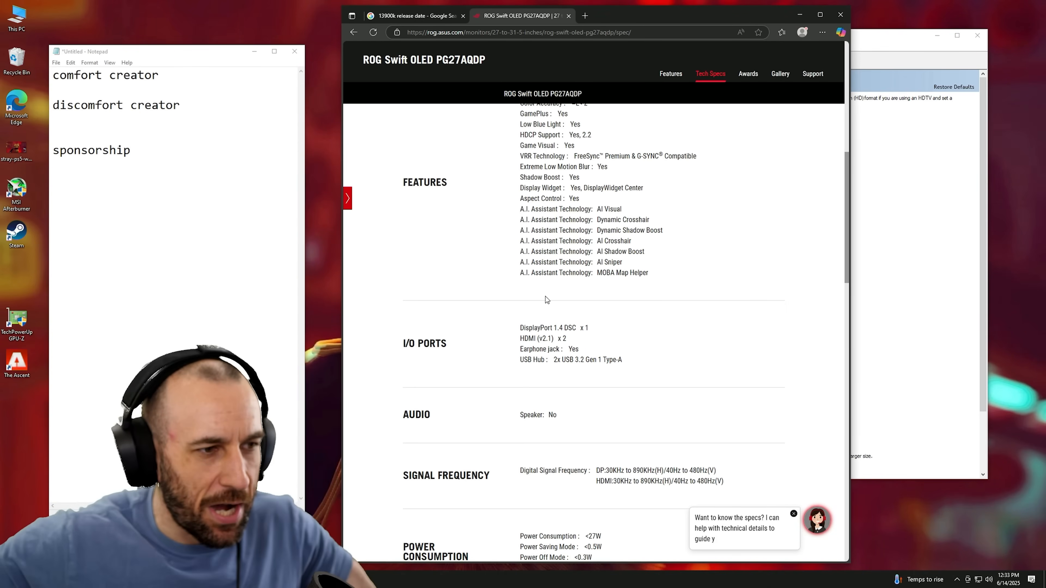
Highlight the ROG monitor's DisplayPort and HDMI I/O port specs, then start a new tab for the TUF card search.
double_click(561, 339)
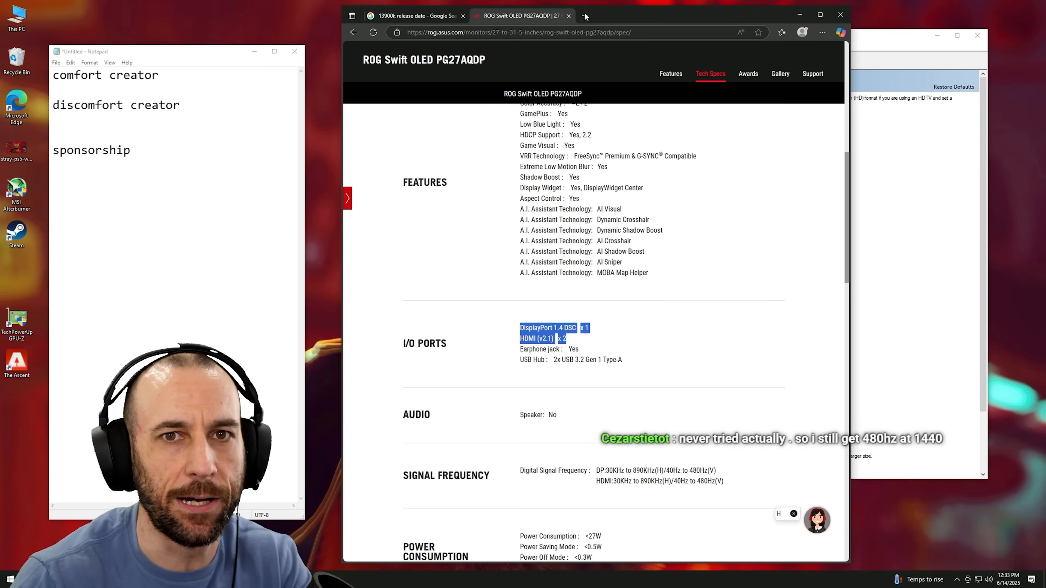
left_click(585, 15)
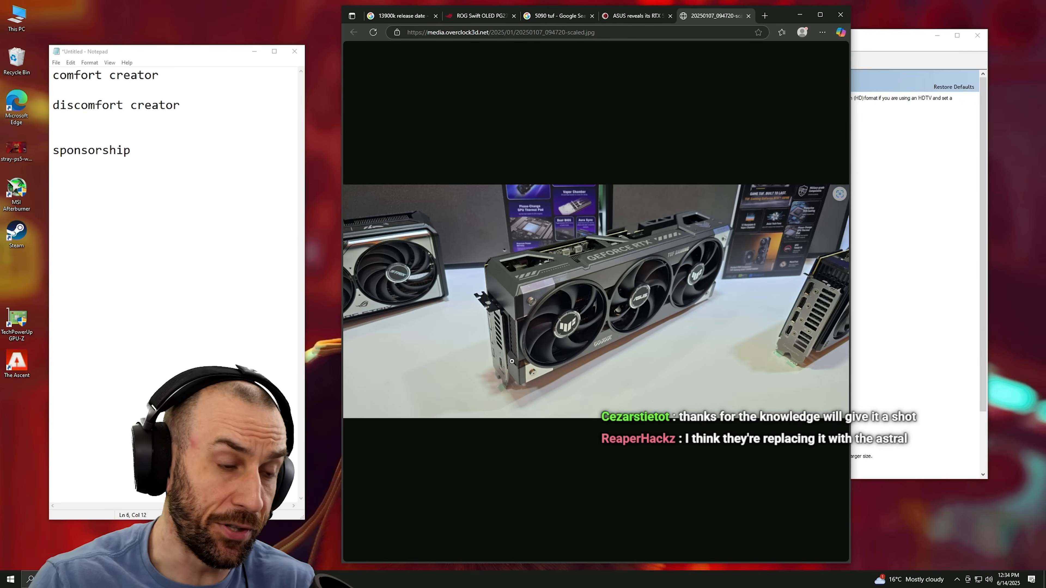
mouse_move(663, 184)
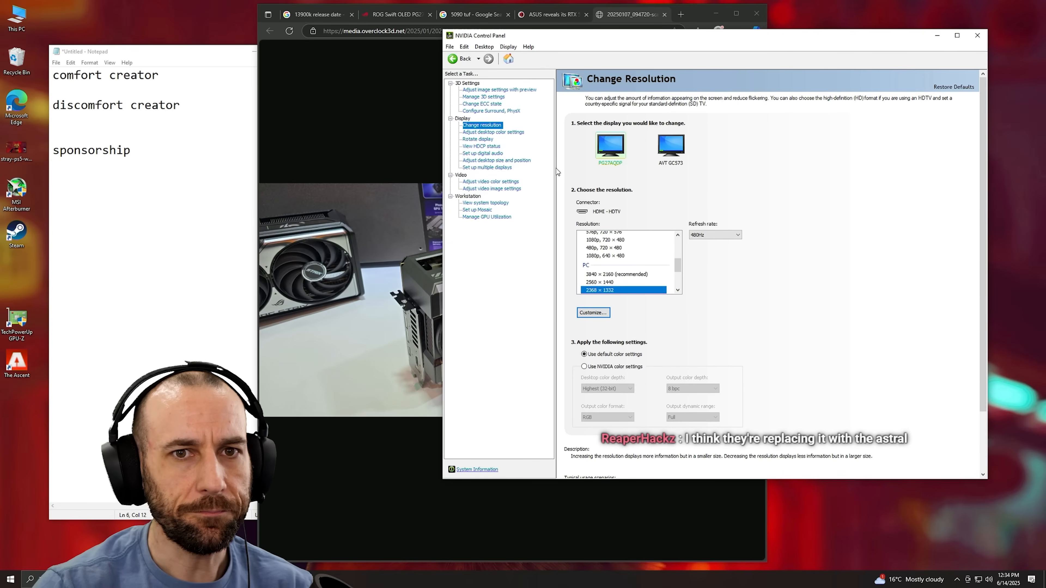
Show Manage 3D settings with the global Base profile feature list.
left_click(484, 97)
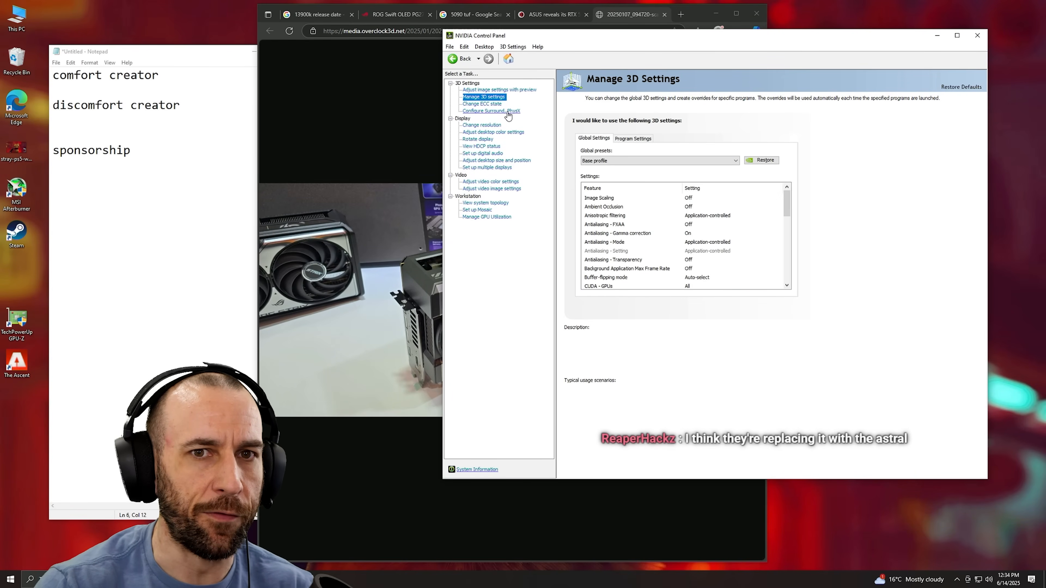
left_click(491, 111)
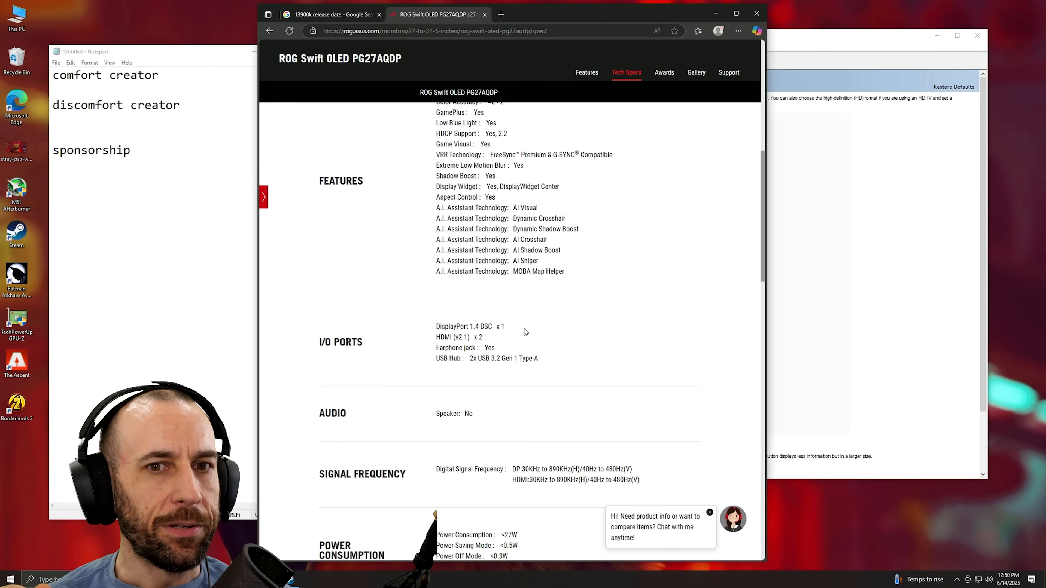
left_click(710, 513)
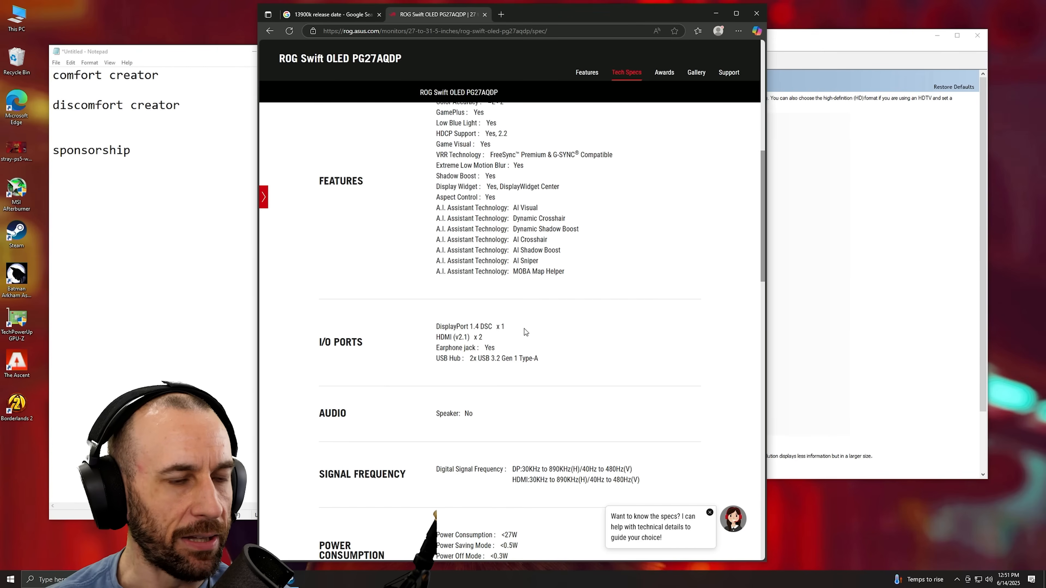
left_click(710, 513)
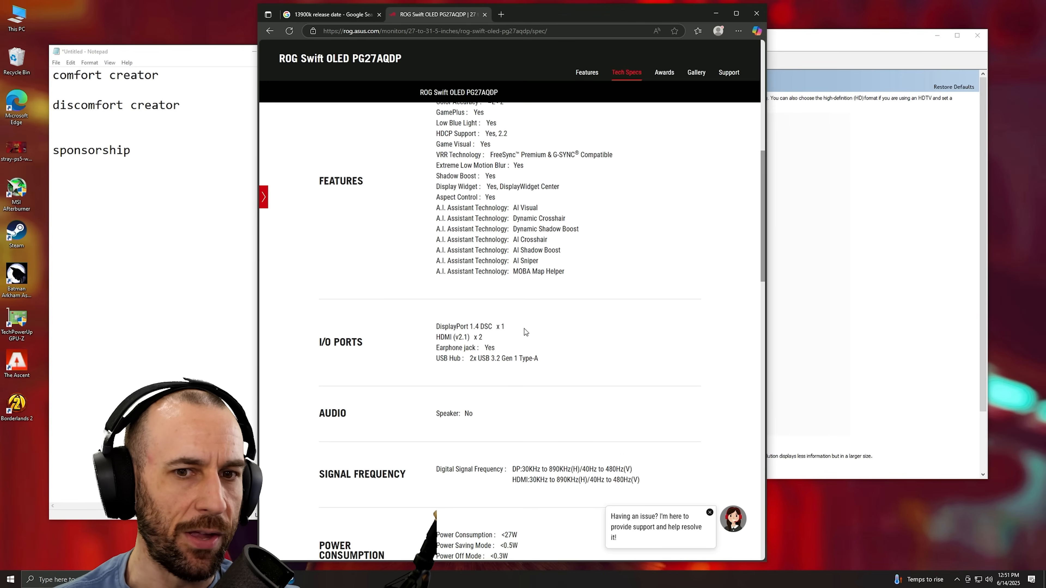
Compare the AVT GC573 and PG27AQDP DisplayPort resolution settings, then show the Surround and PhysX page.
left_click(709, 513)
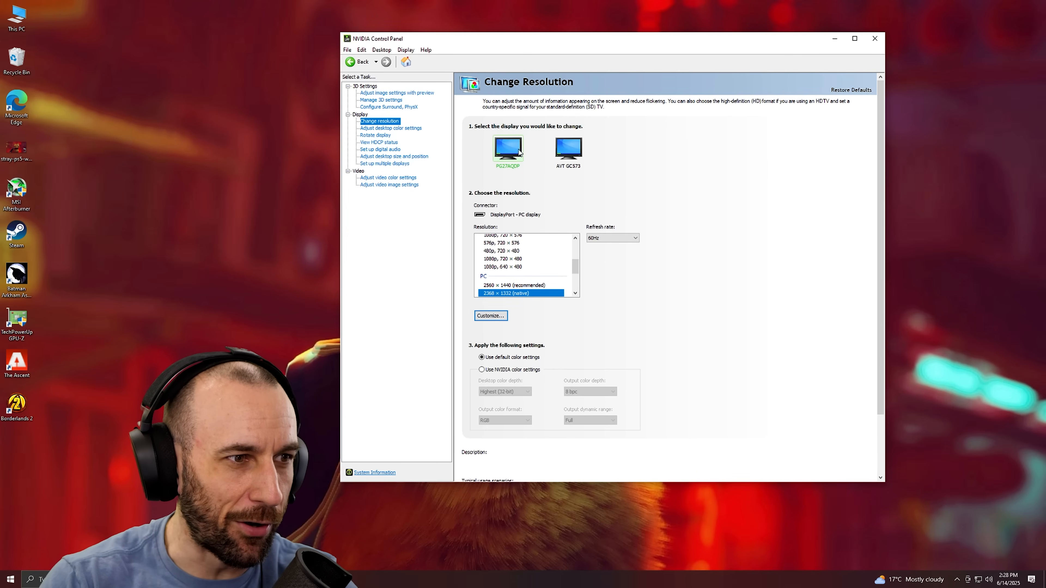
left_click(569, 148)
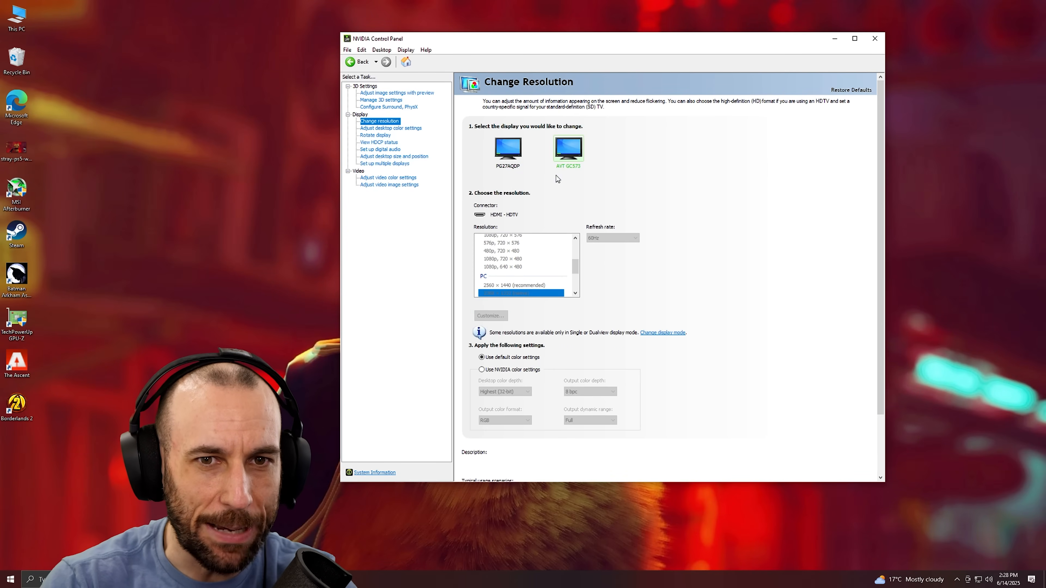
left_click(508, 148)
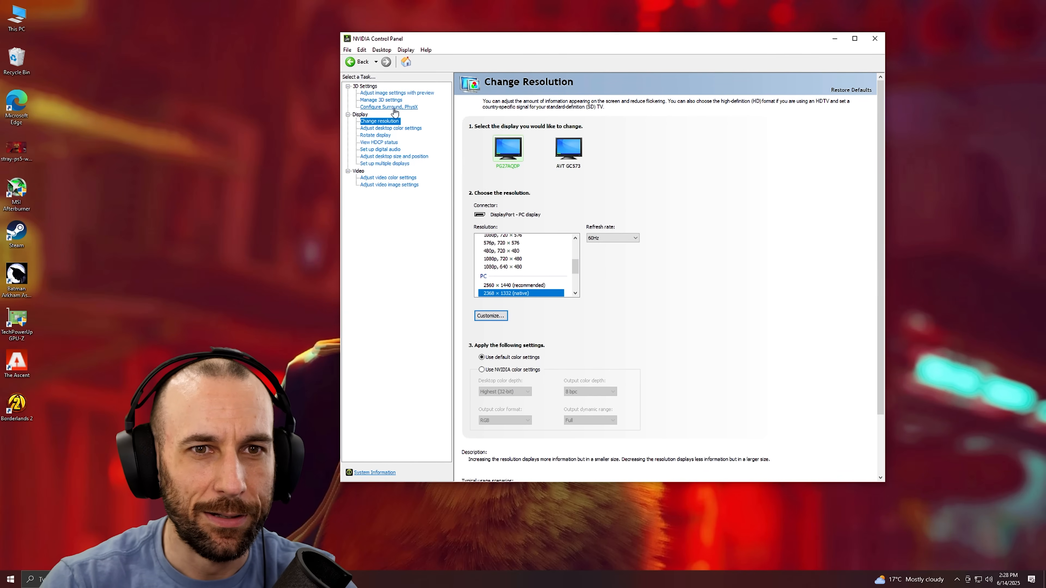
left_click(389, 107)
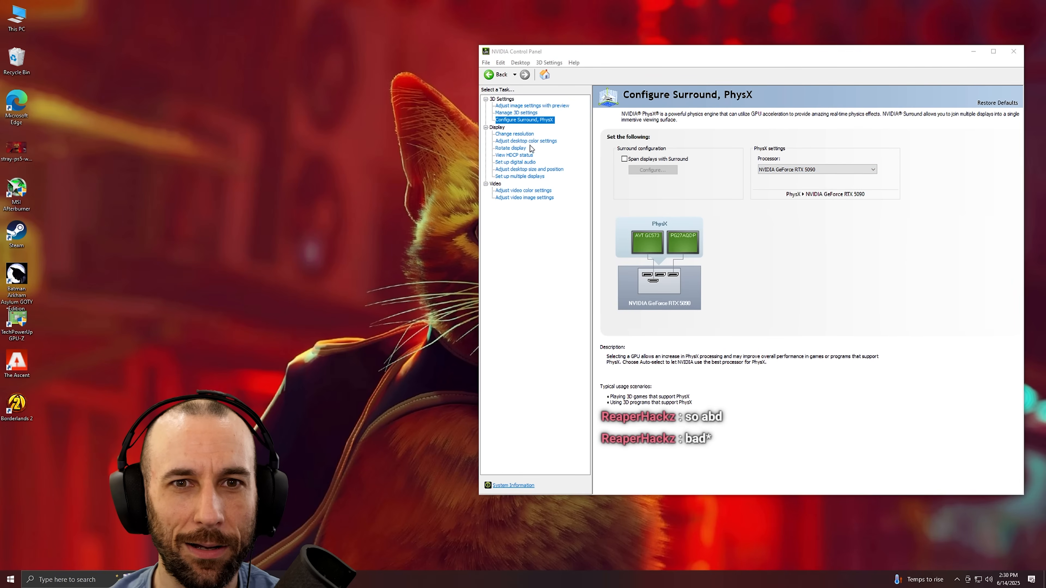
Return to Change resolution for the PG27AQDP on DisplayPort, now at 480Hz pending apply.
left_click(514, 134)
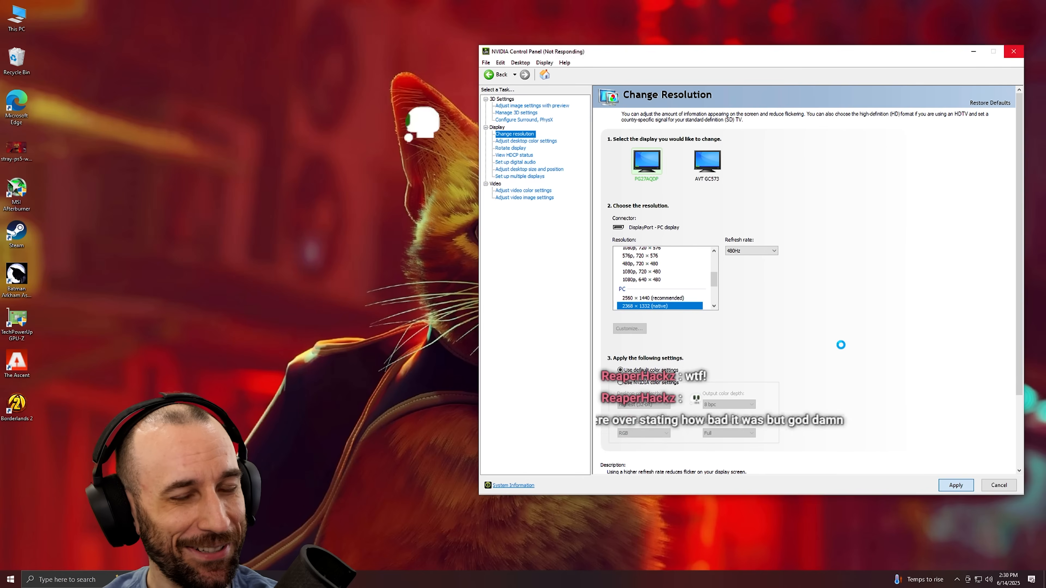
Apply the PG27AQDP's 480Hz DisplayPort settings and wait while the screen goes black.
left_click(524, 119)
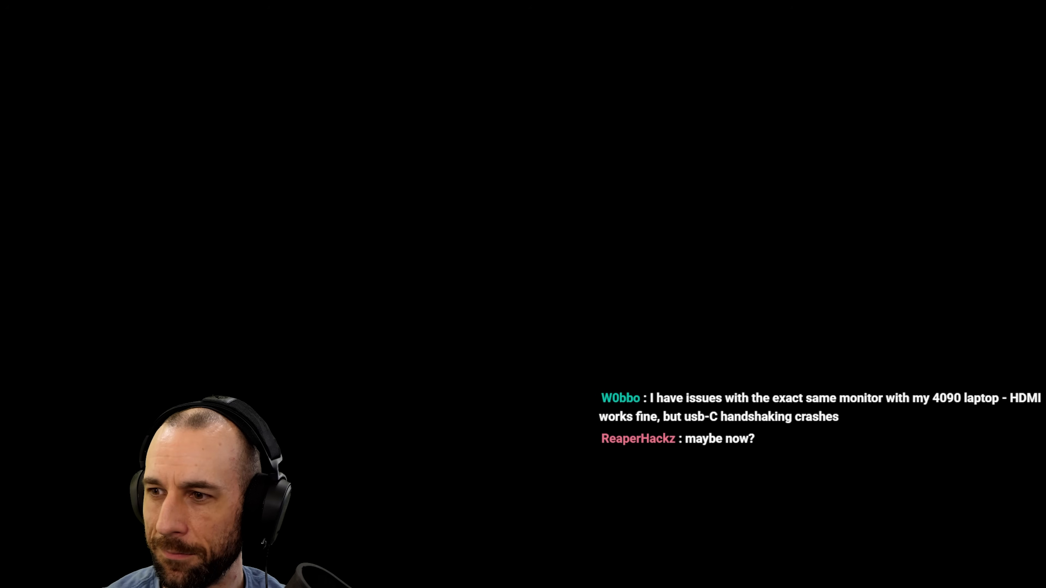
Bring up the Windows Security screen with Ctrl+Alt+Del, then cancel back to the desktop.
key("Ctrl+Alt+Delete")
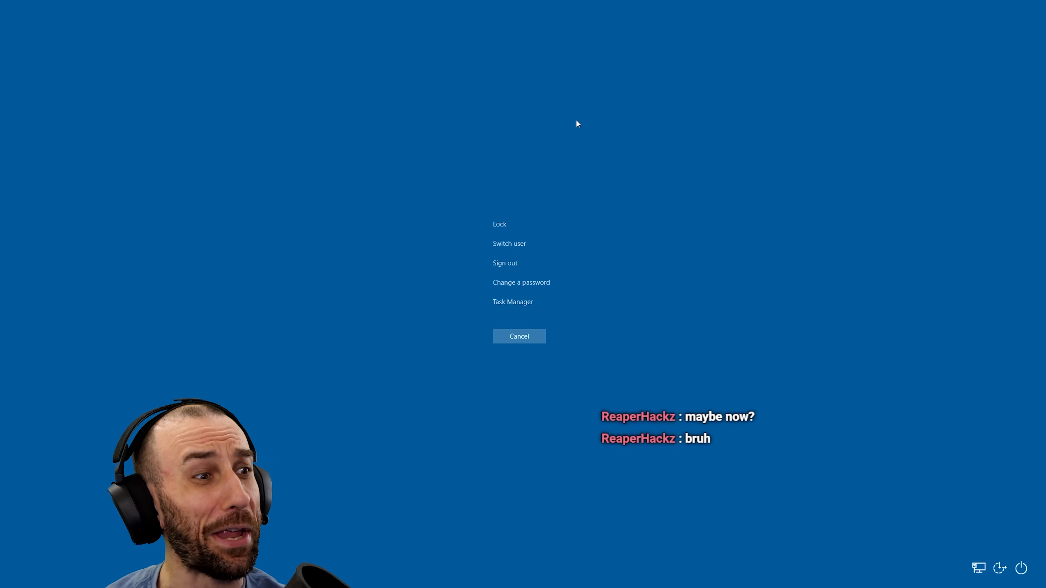
left_click(519, 337)
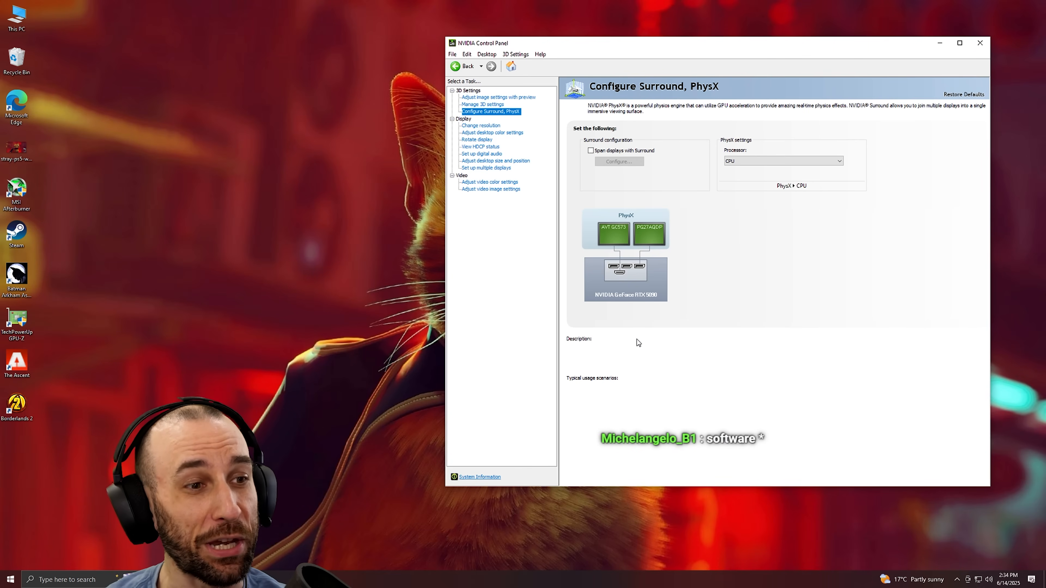
mouse_move(674, 287)
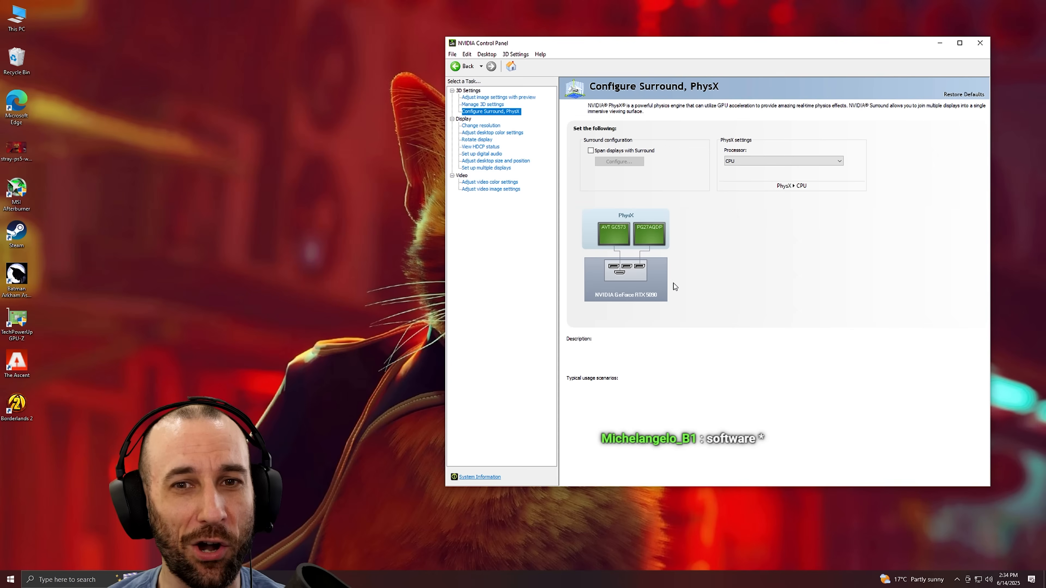
mouse_move(657, 308)
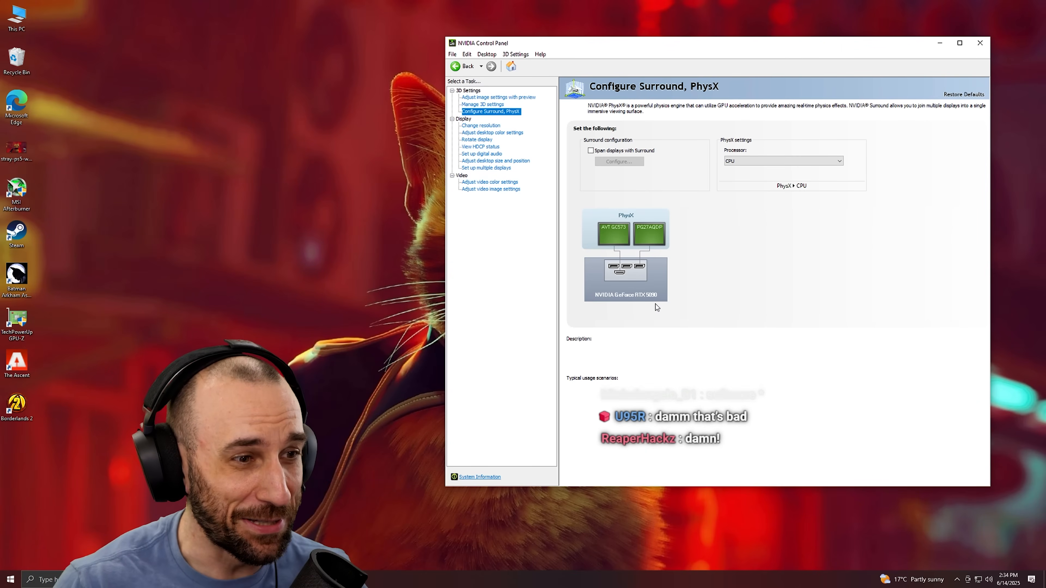
mouse_move(650, 308)
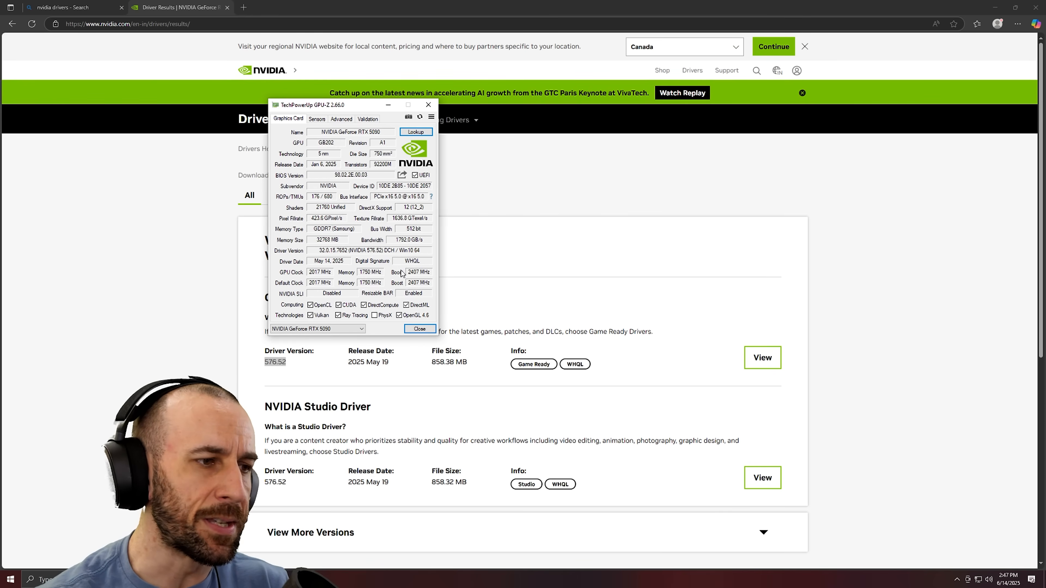
mouse_move(519, 254)
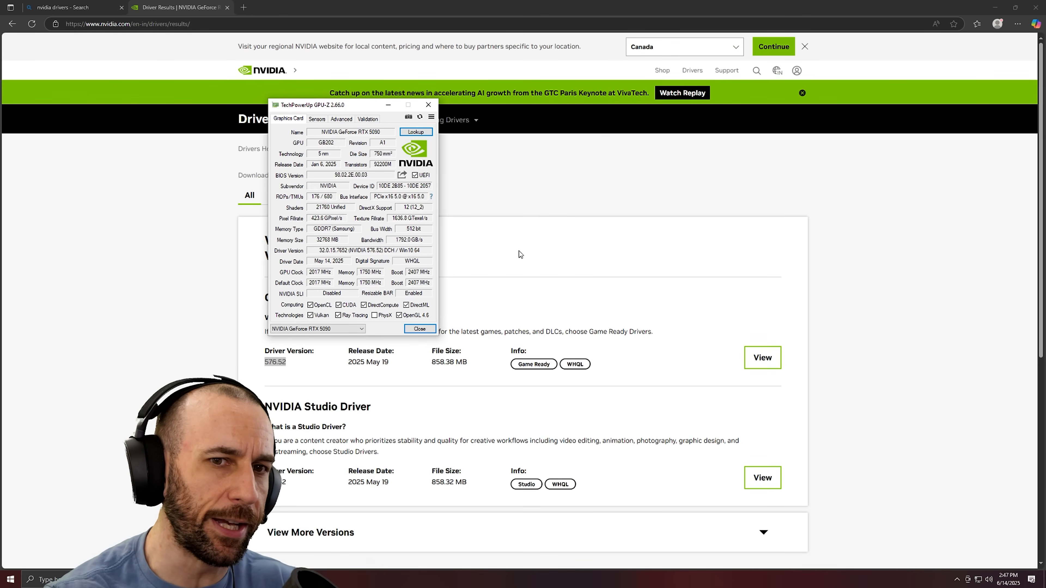
mouse_move(401, 266)
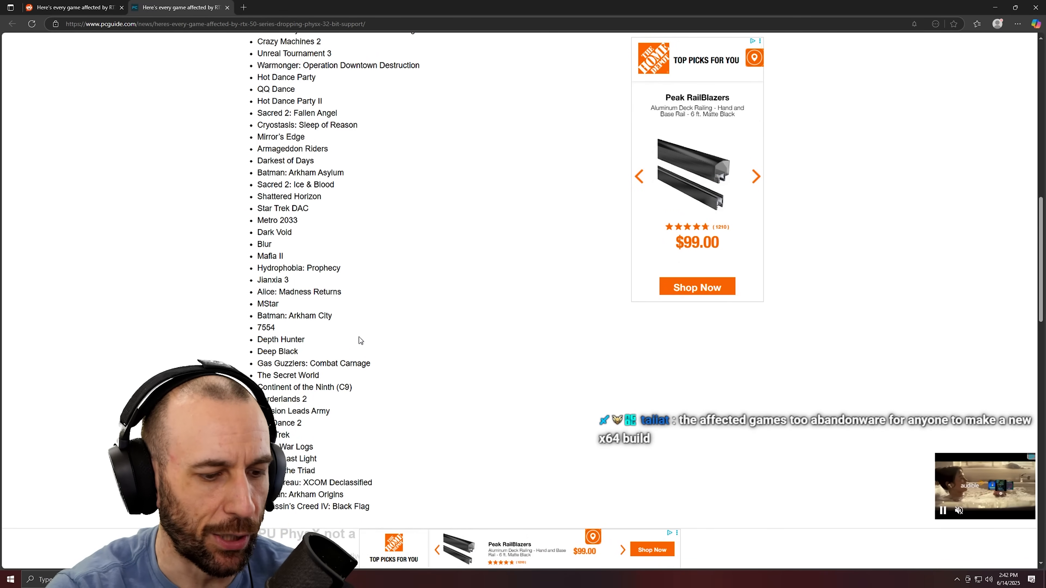
left_click(10, 579)
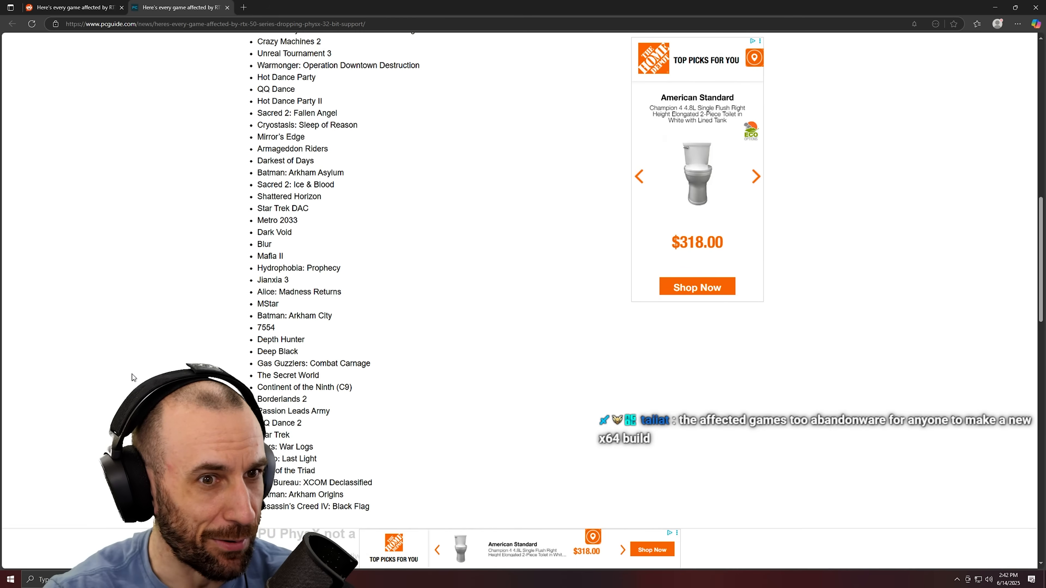
left_click(10, 579)
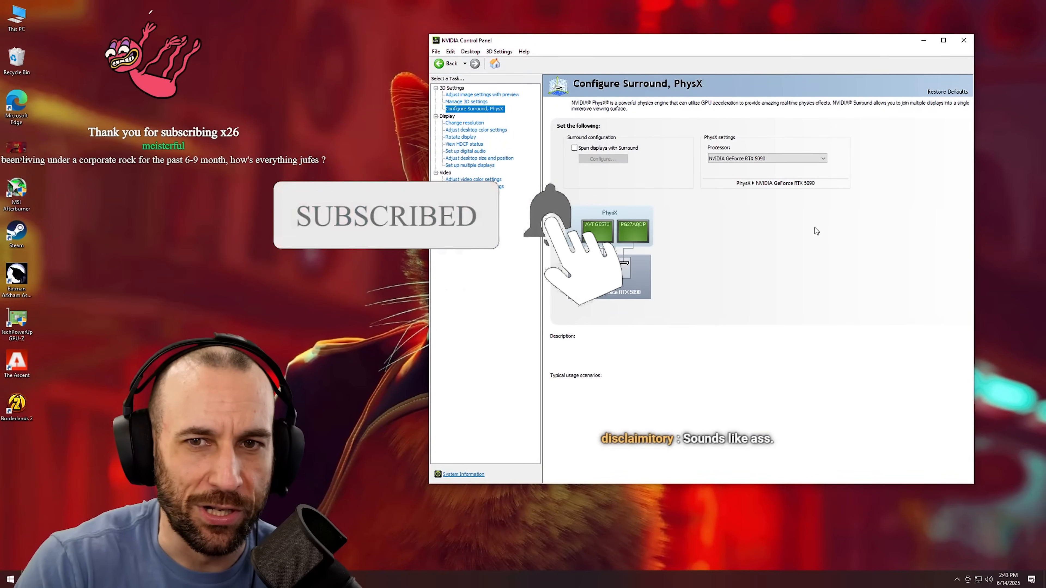
Close NVIDIA Control Panel, leaving the desktop showing.
left_click(963, 39)
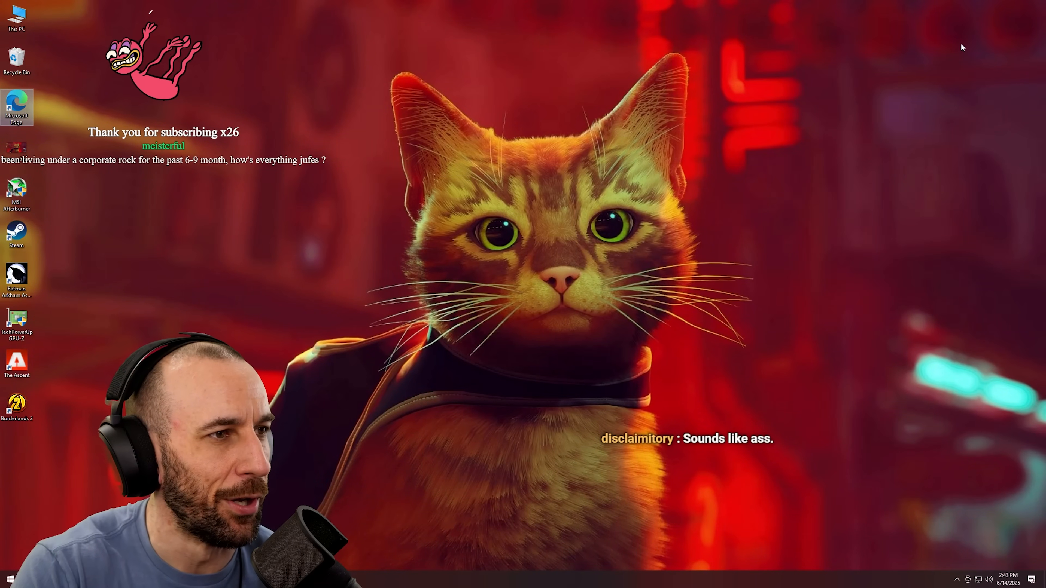